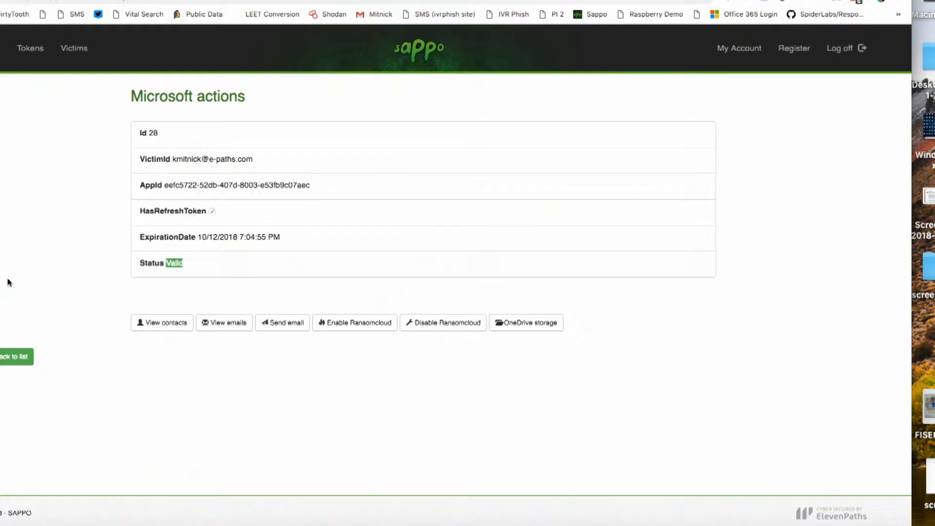
mouse_move(167, 347)
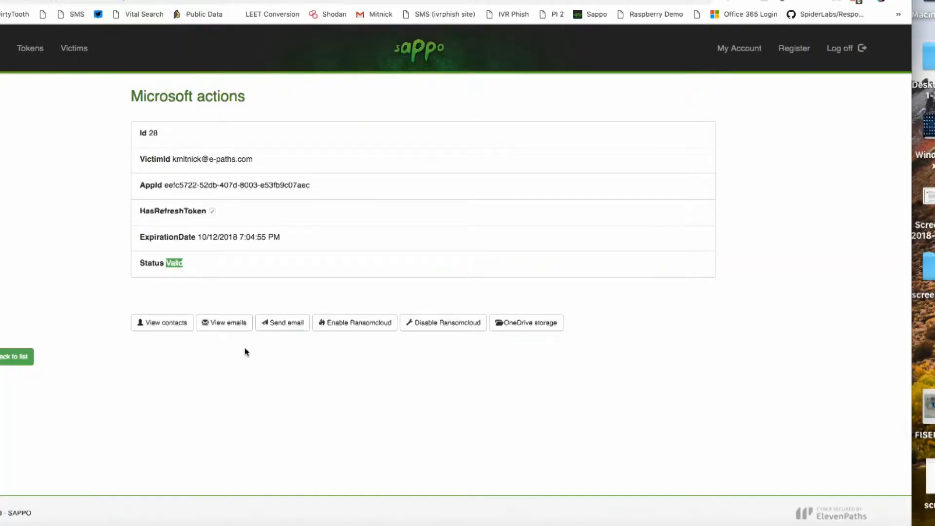
mouse_move(283, 338)
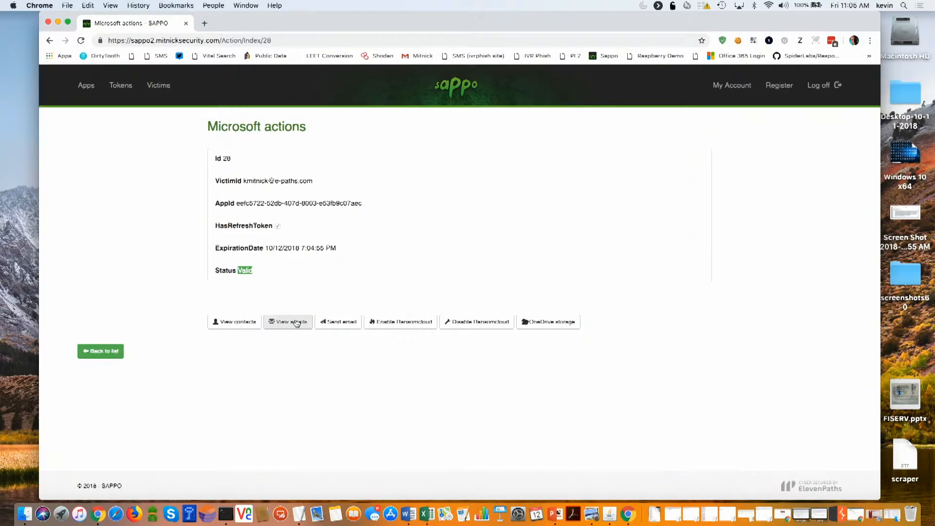
- Load the victim's Outlook Inbox list via View emails under Microsoft actions
click(288, 322)
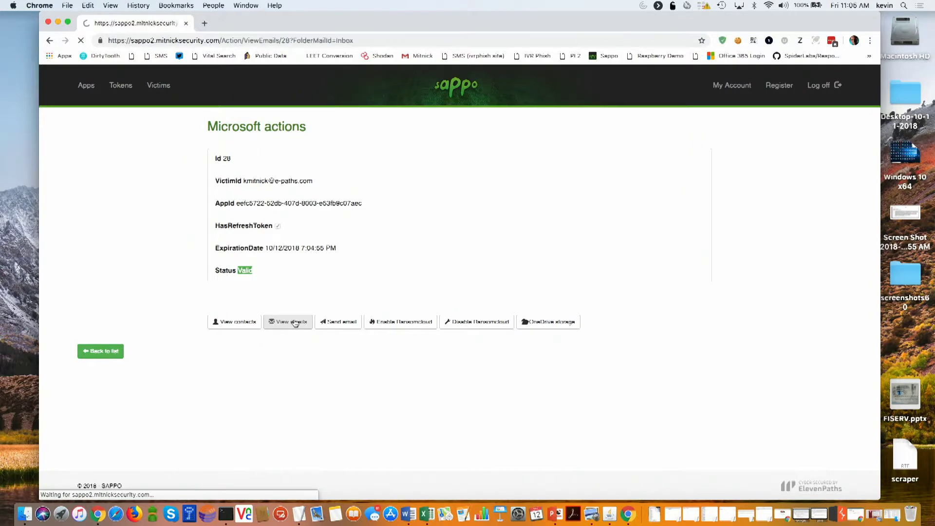
click(287, 321)
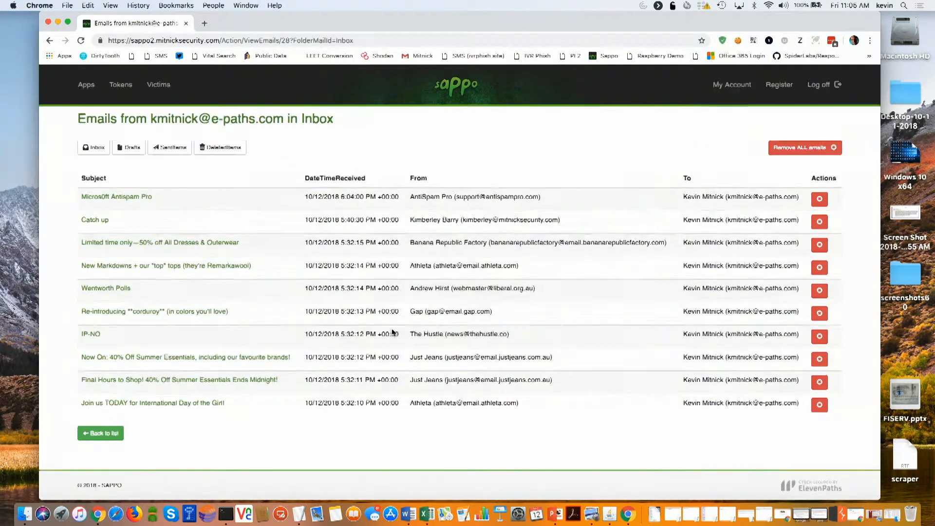